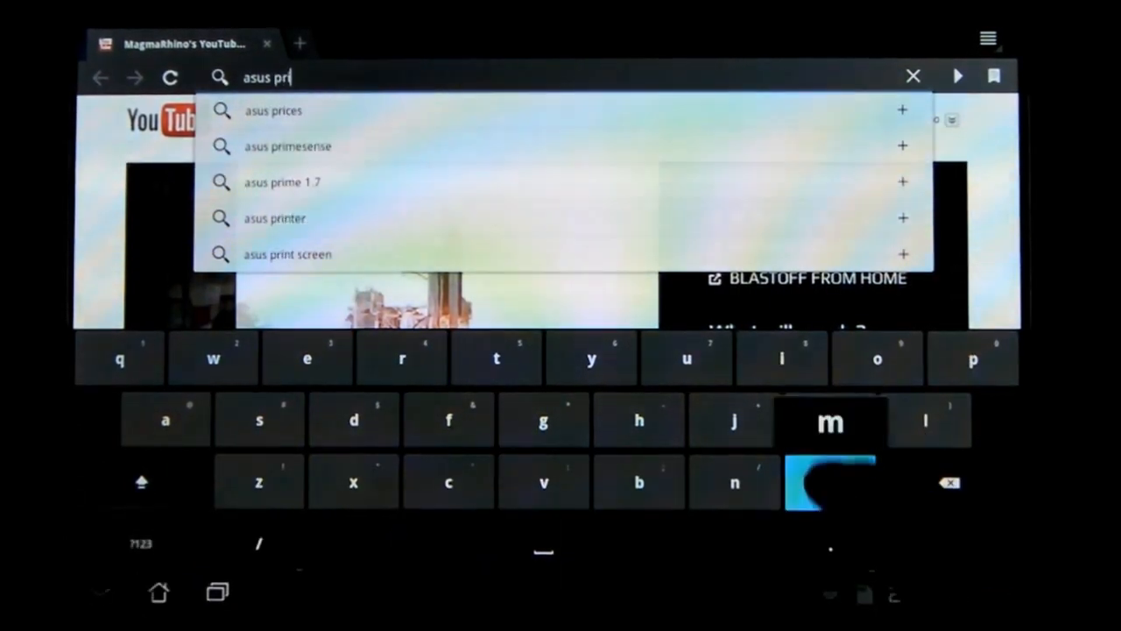
Search for Asus Prime and open the 'Asus Transformer Prime Specs Detailed' article
type("e")
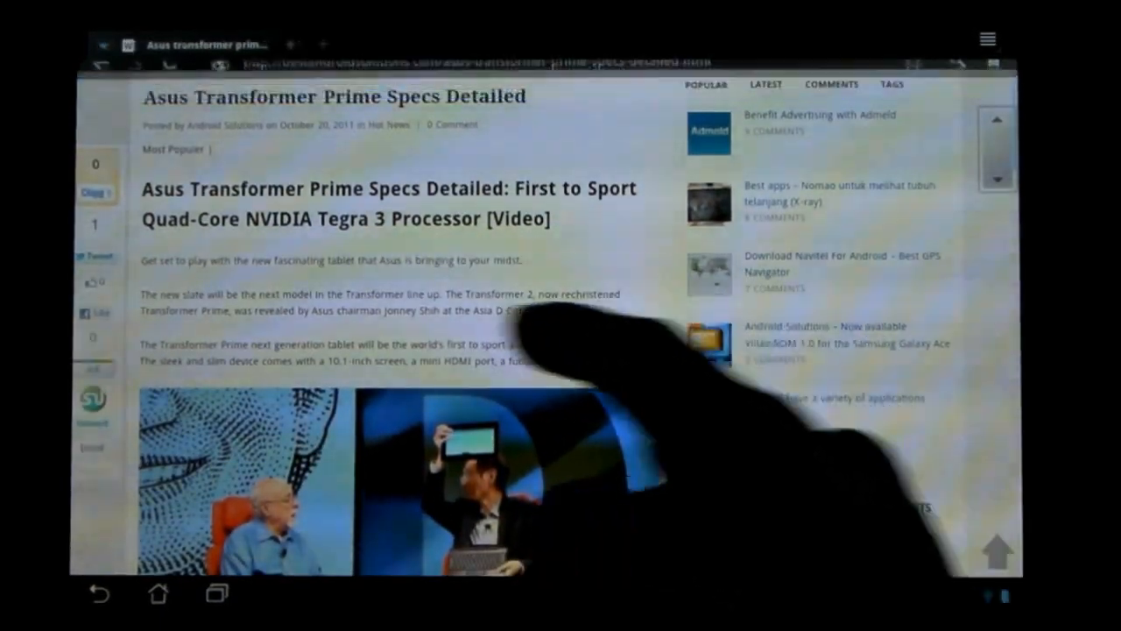
scroll("down", 3)
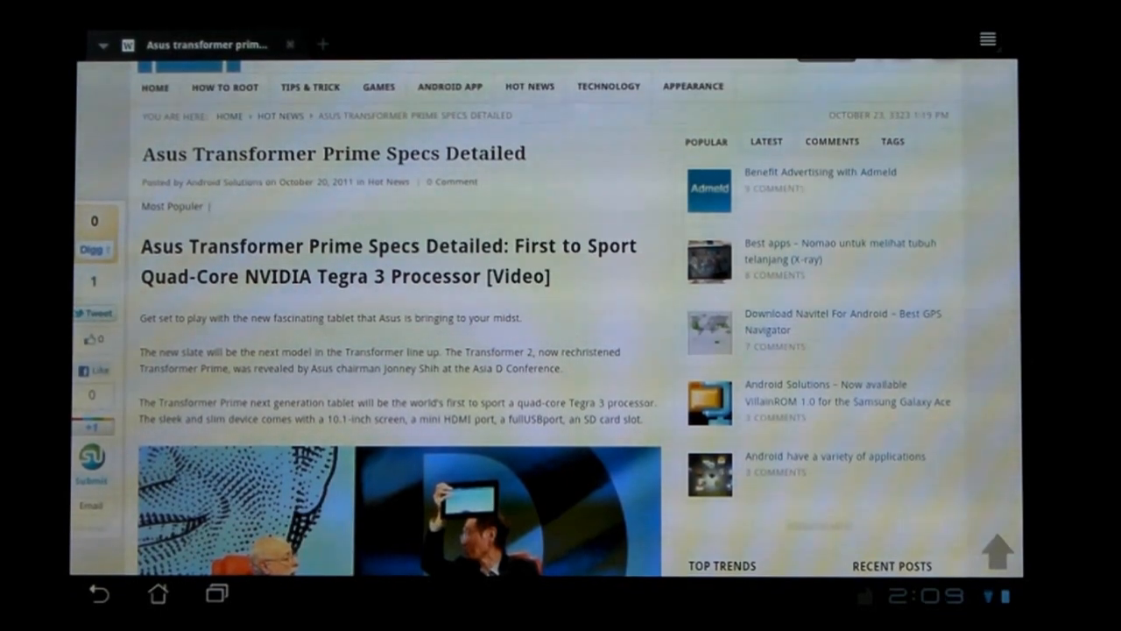
scroll("down", 3)
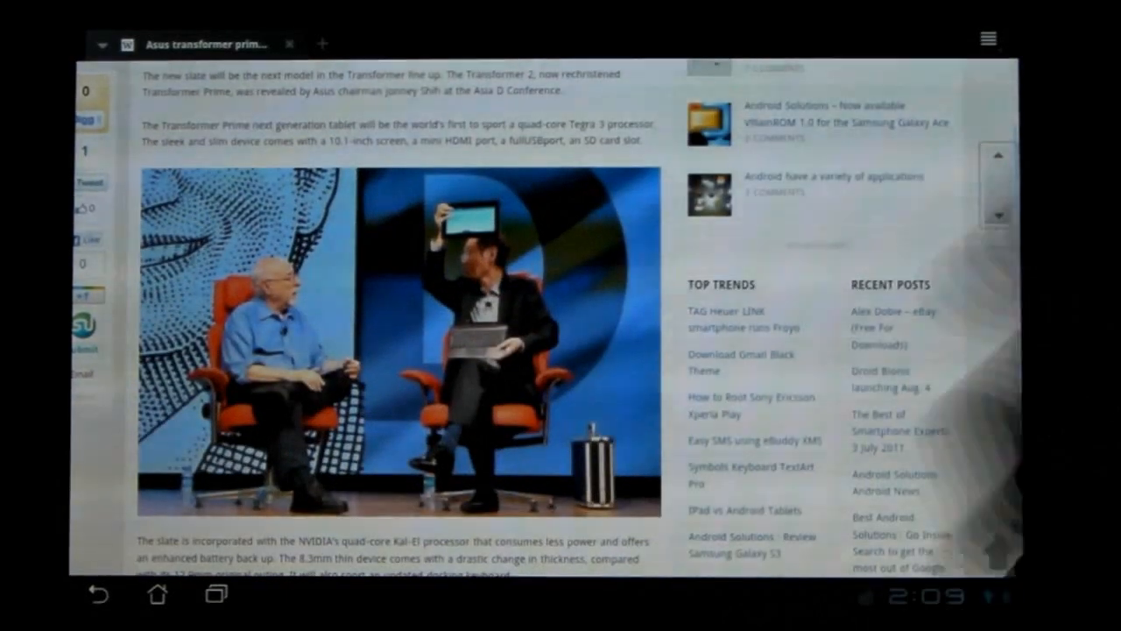
scroll("down", 3)
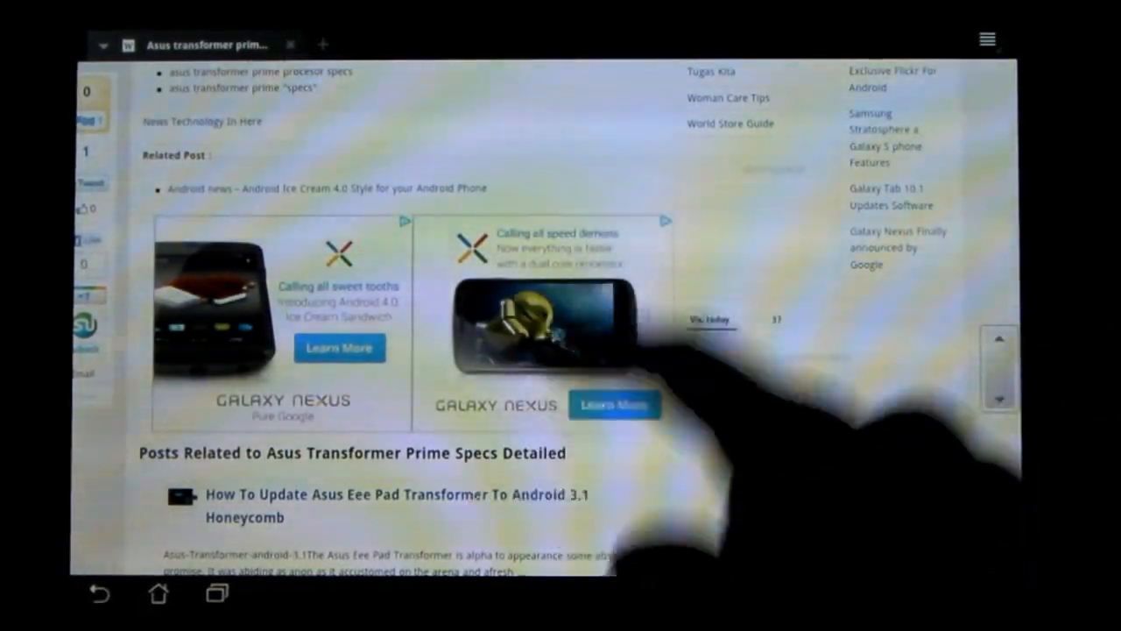
scroll("up", 3)
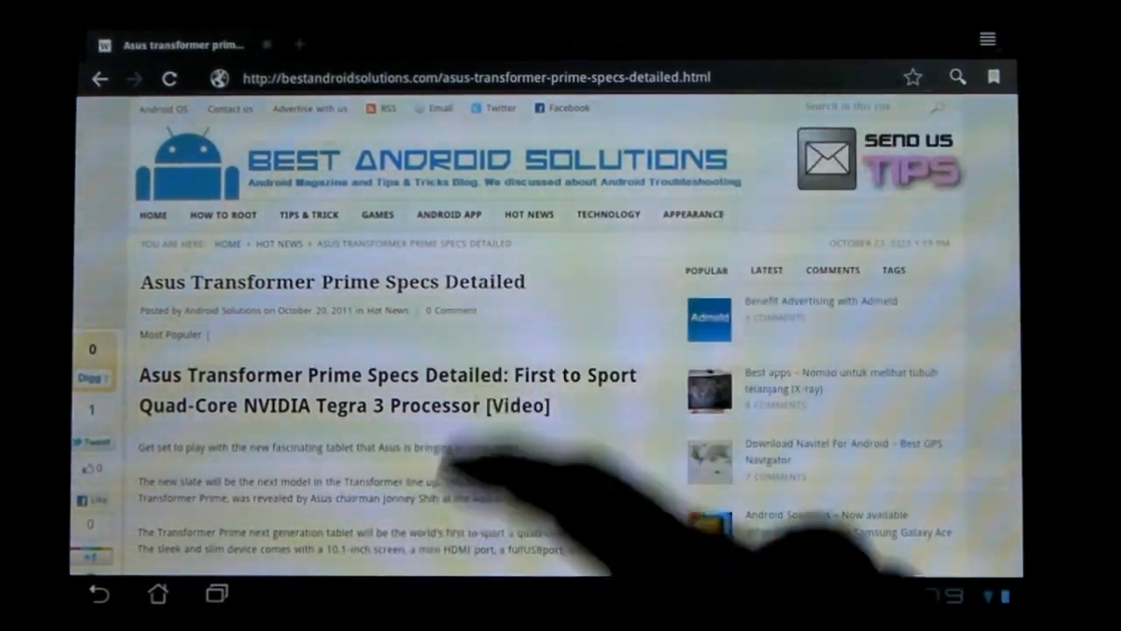
scroll("down", 3)
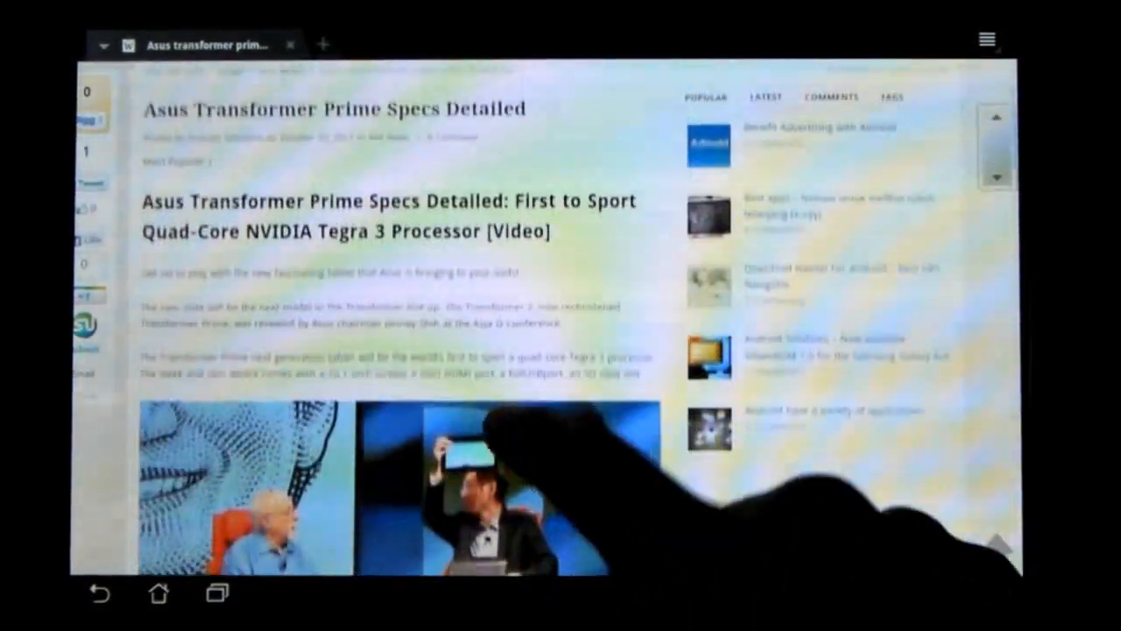
scroll("down", 3)
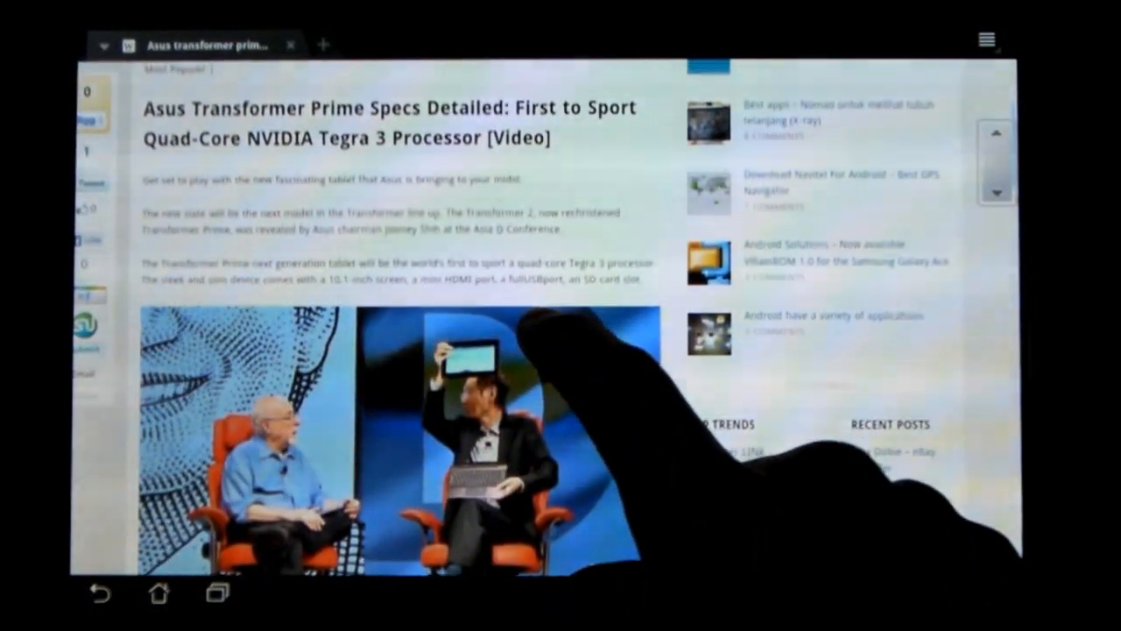
scroll("down", 3)
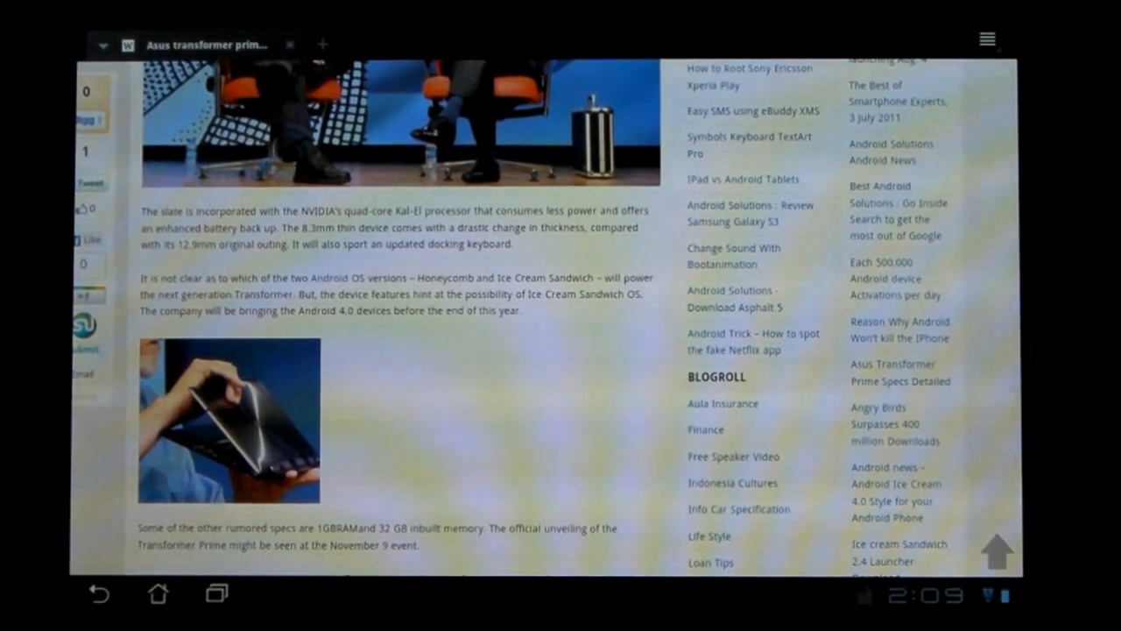
scroll("down", 3)
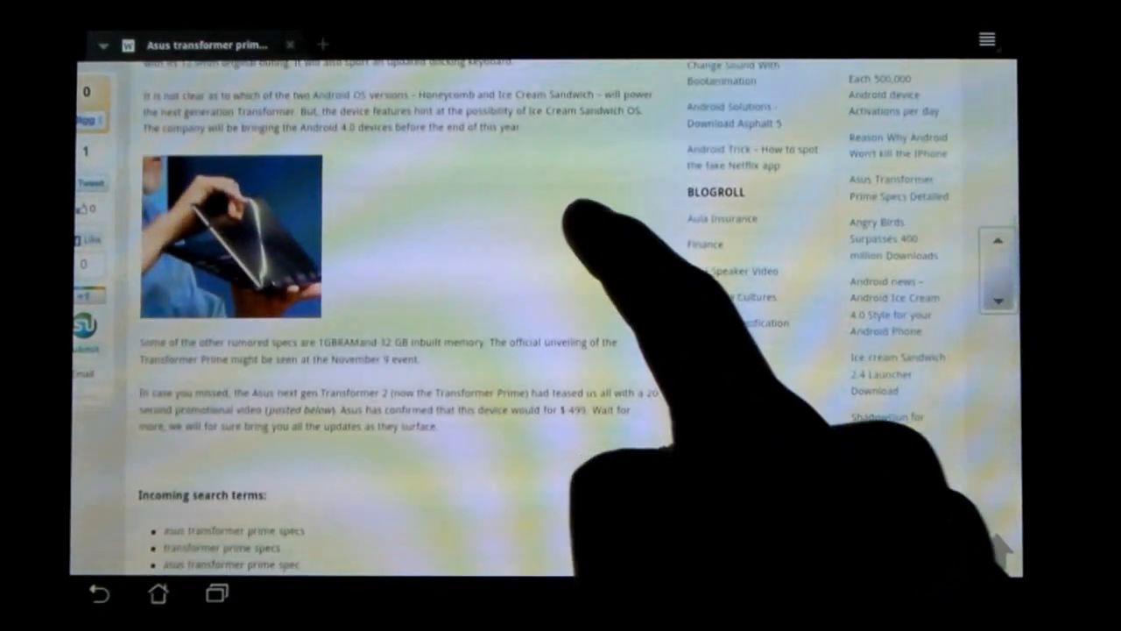
scroll("up", 3)
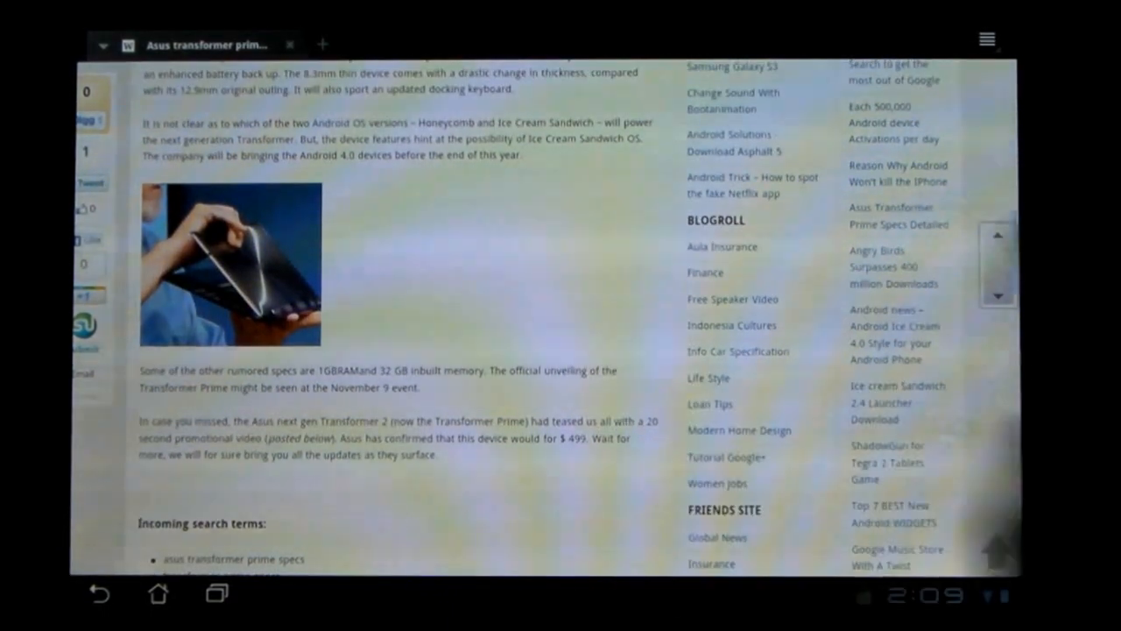
scroll("up", 3)
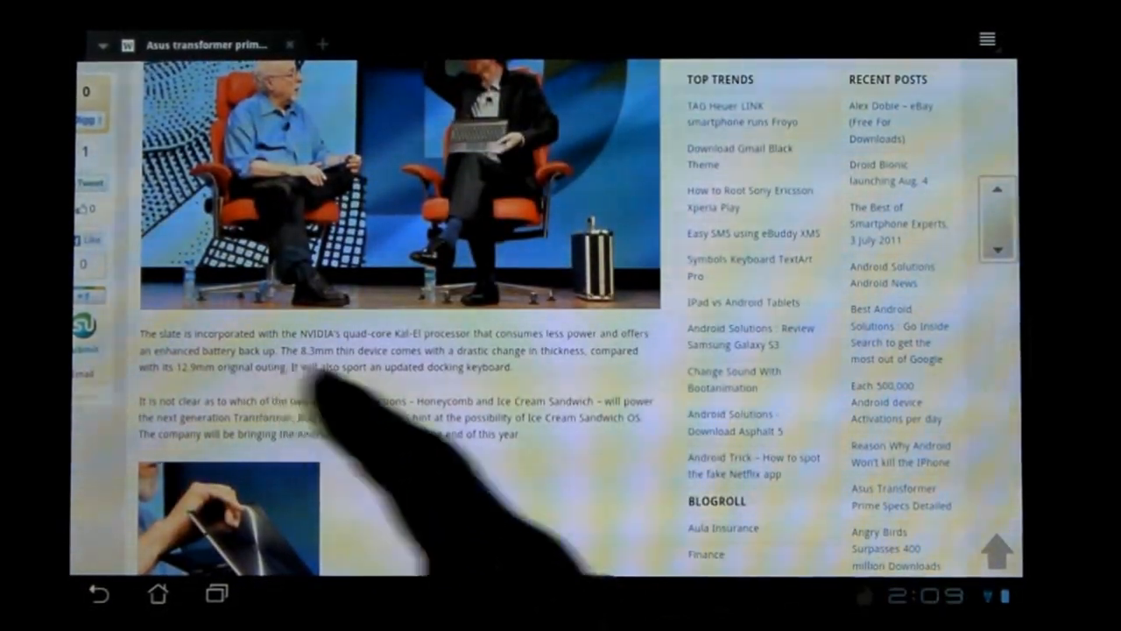
scroll("down", 3)
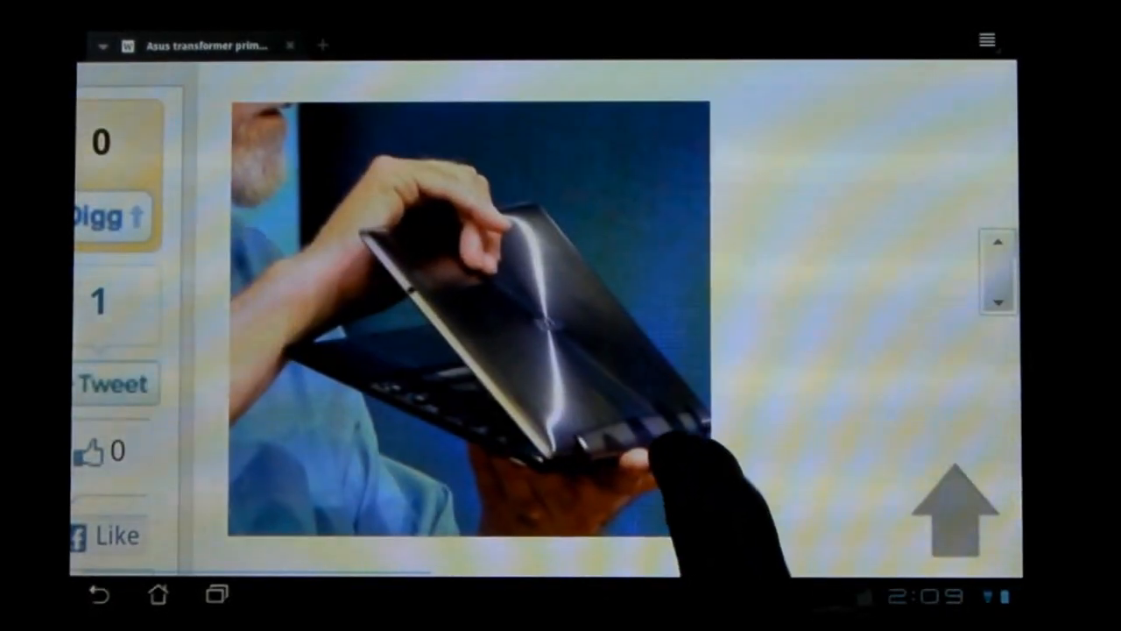
scroll("down", 3)
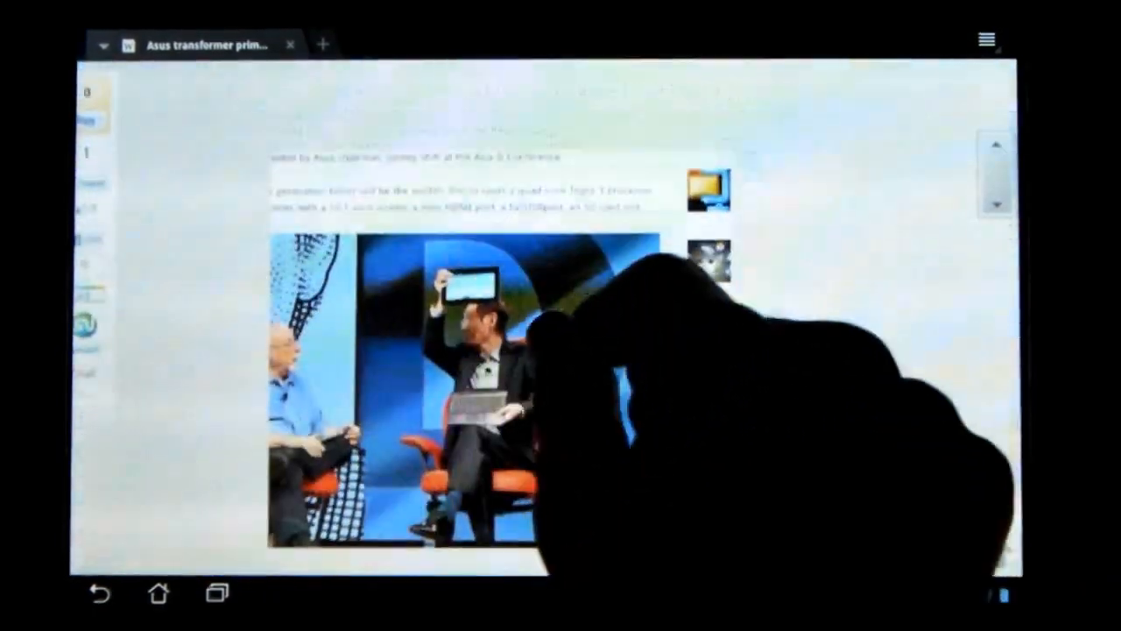
scroll("up", 3)
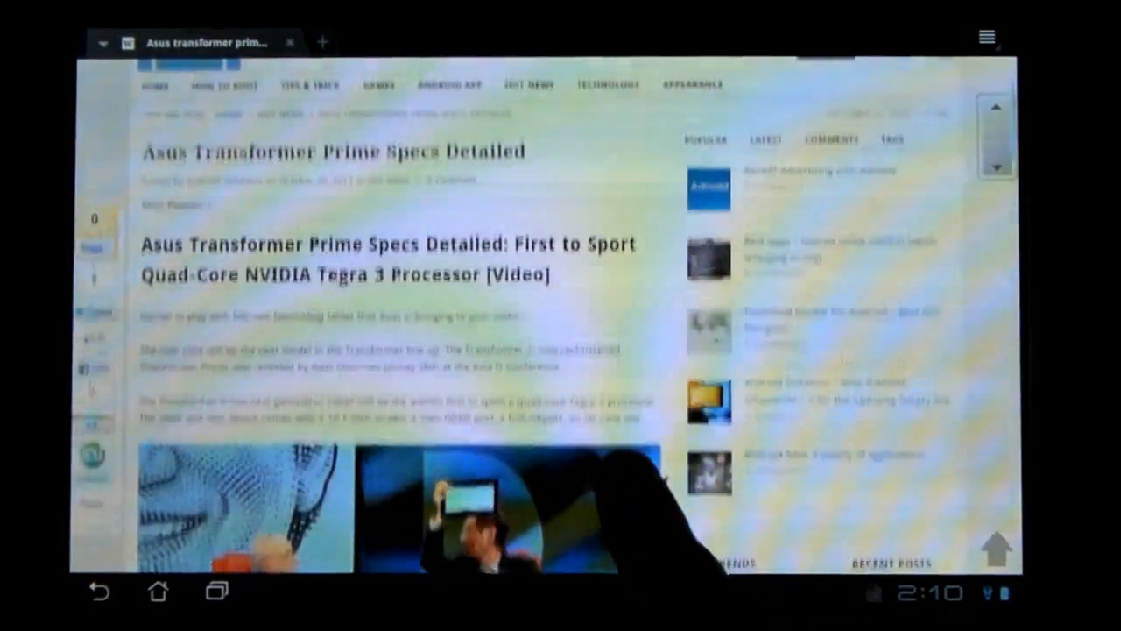
scroll("down", 3)
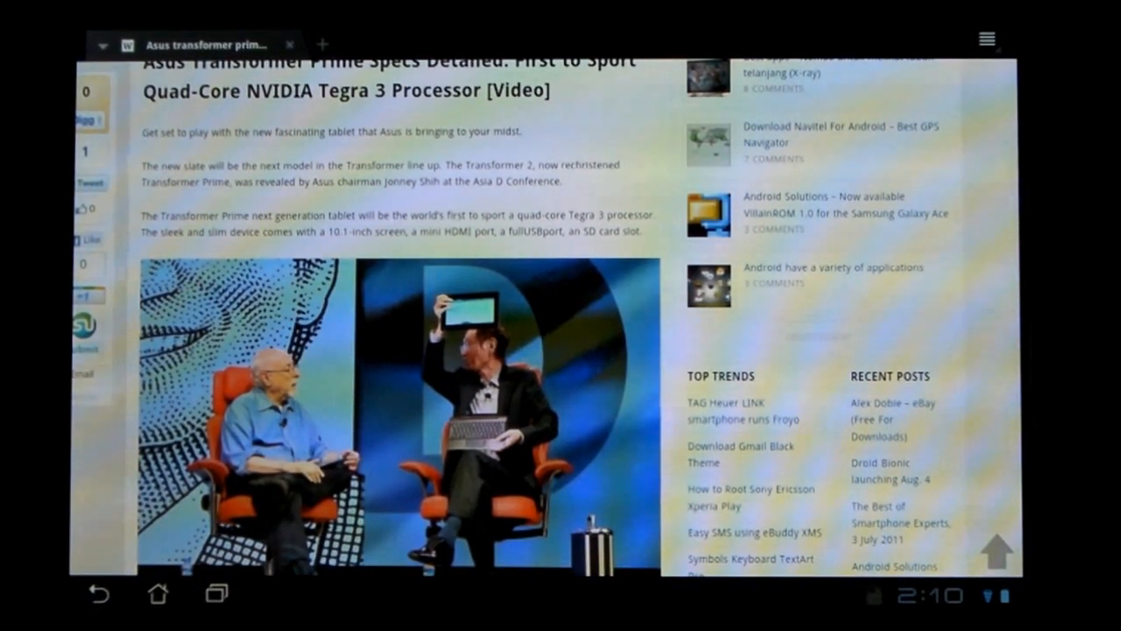
scroll("down", 3)
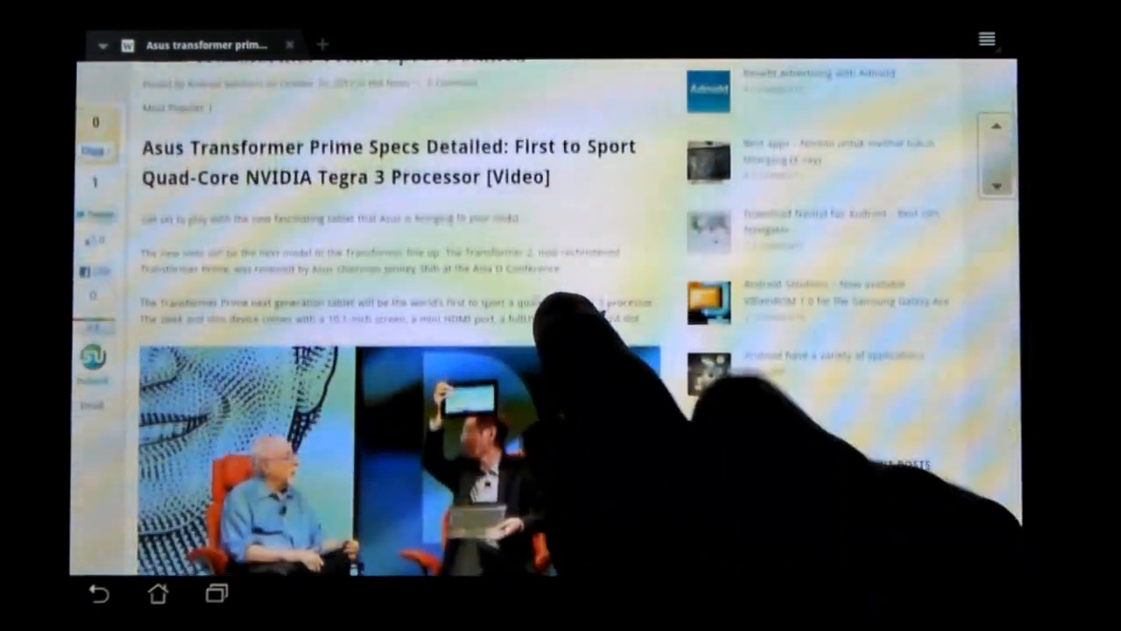
scroll("down", 3)
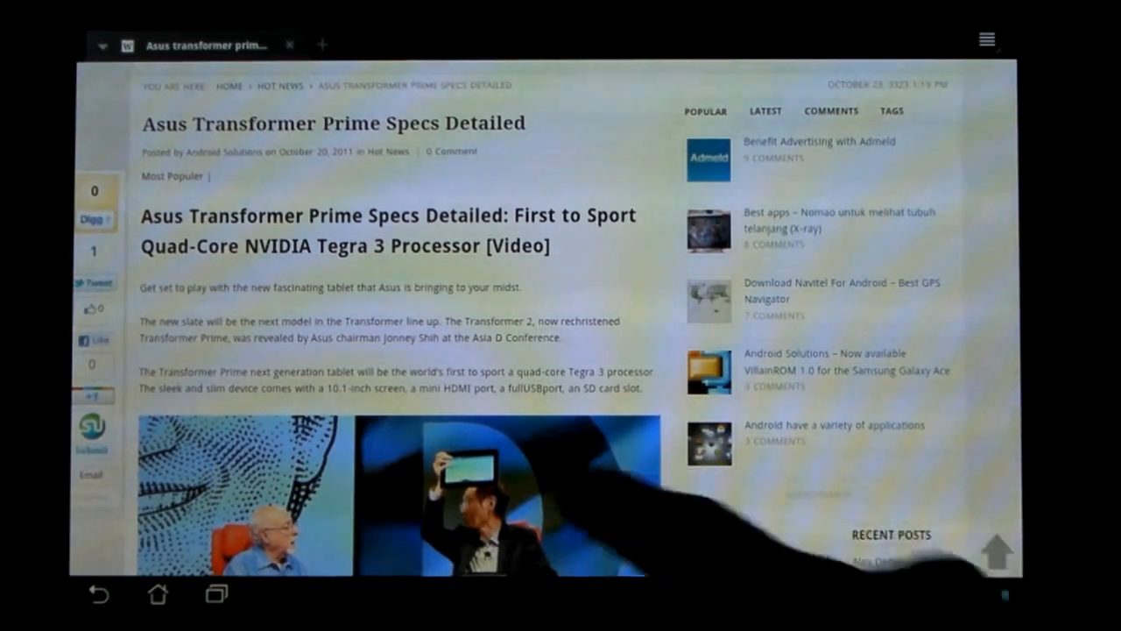
scroll("down", 3)
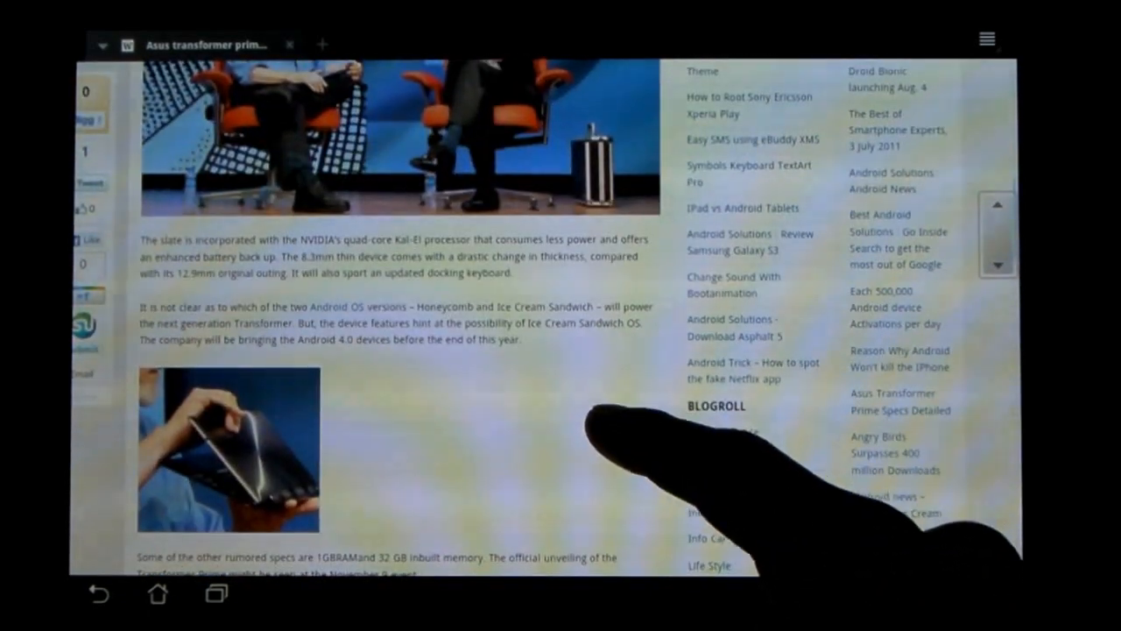
scroll("down", 3)
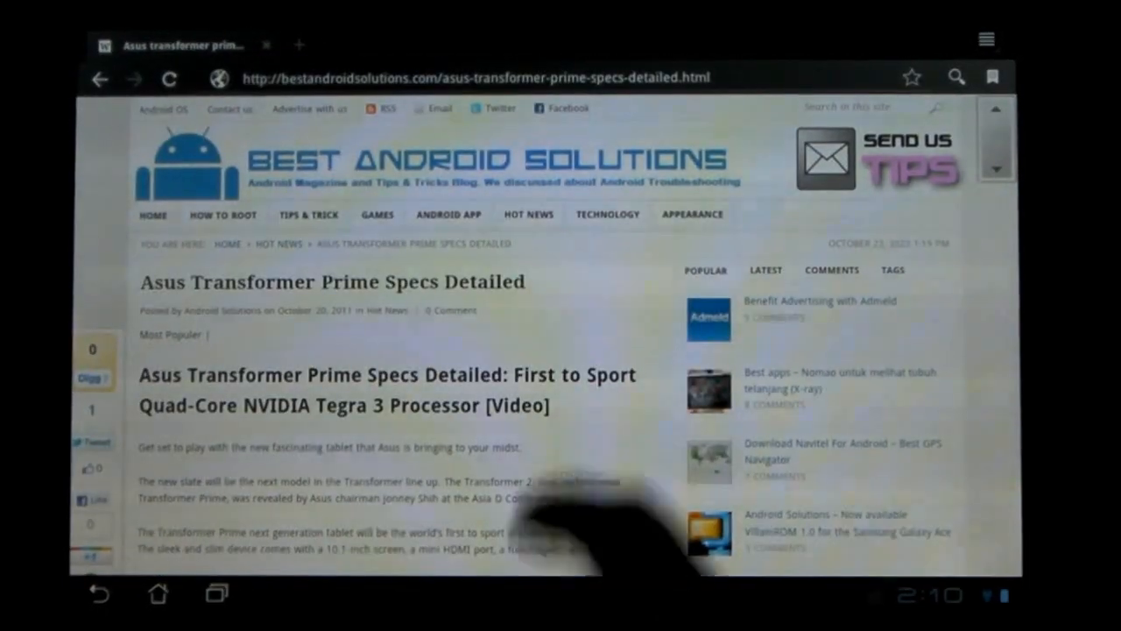
Scroll through the Transformer Prime specs article down to its incoming search terms list
scroll("down", 3)
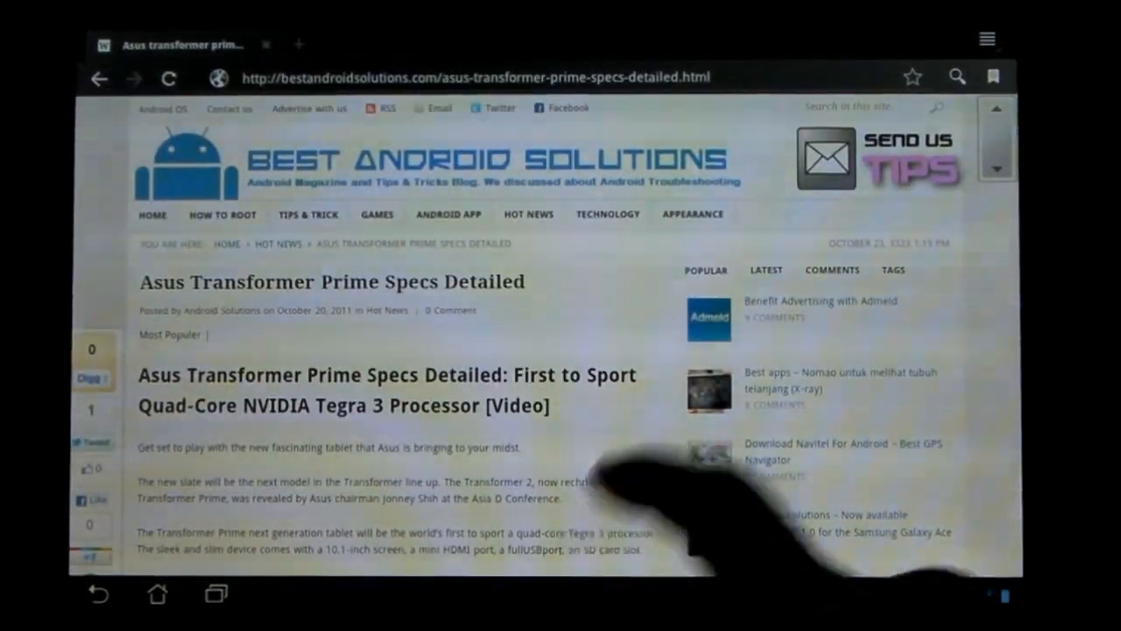
scroll("down", 3)
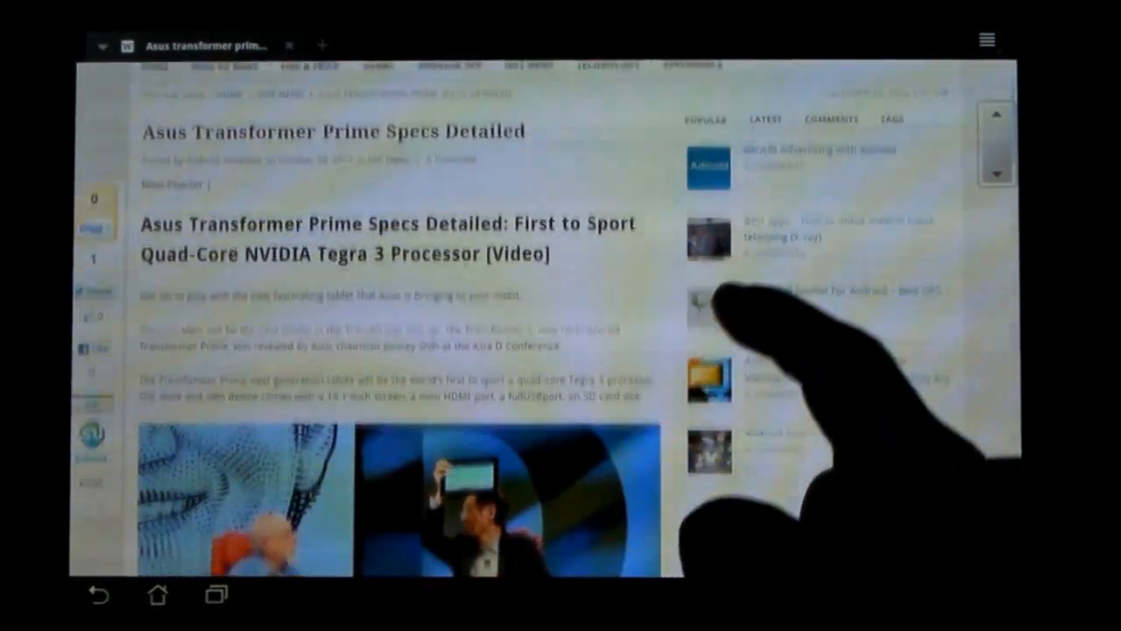
scroll("down", 3)
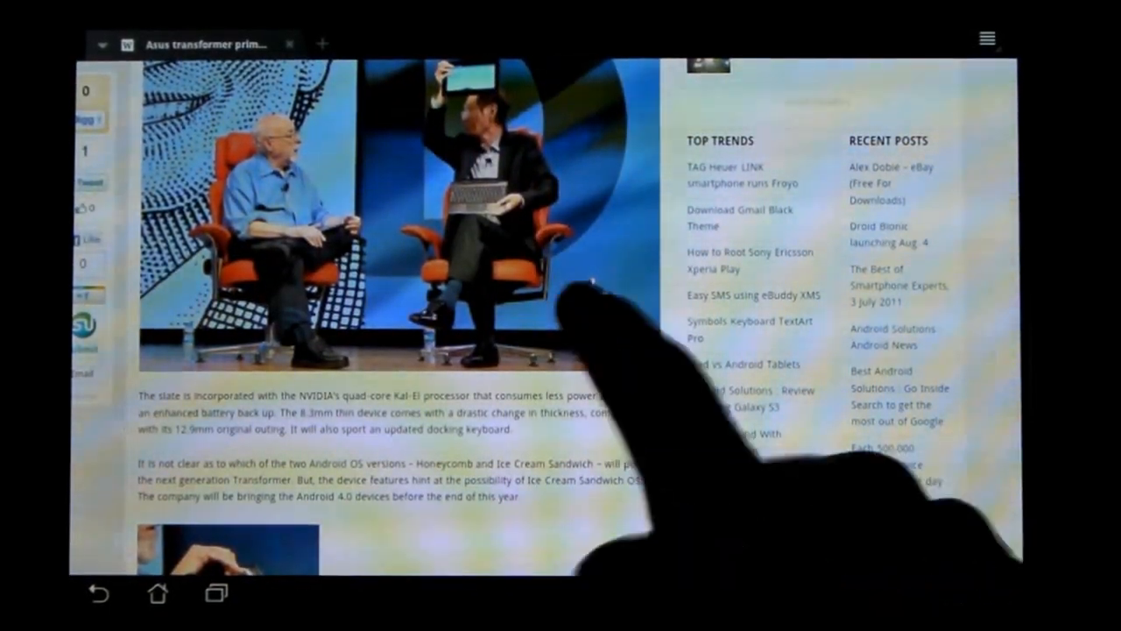
scroll("down", 3)
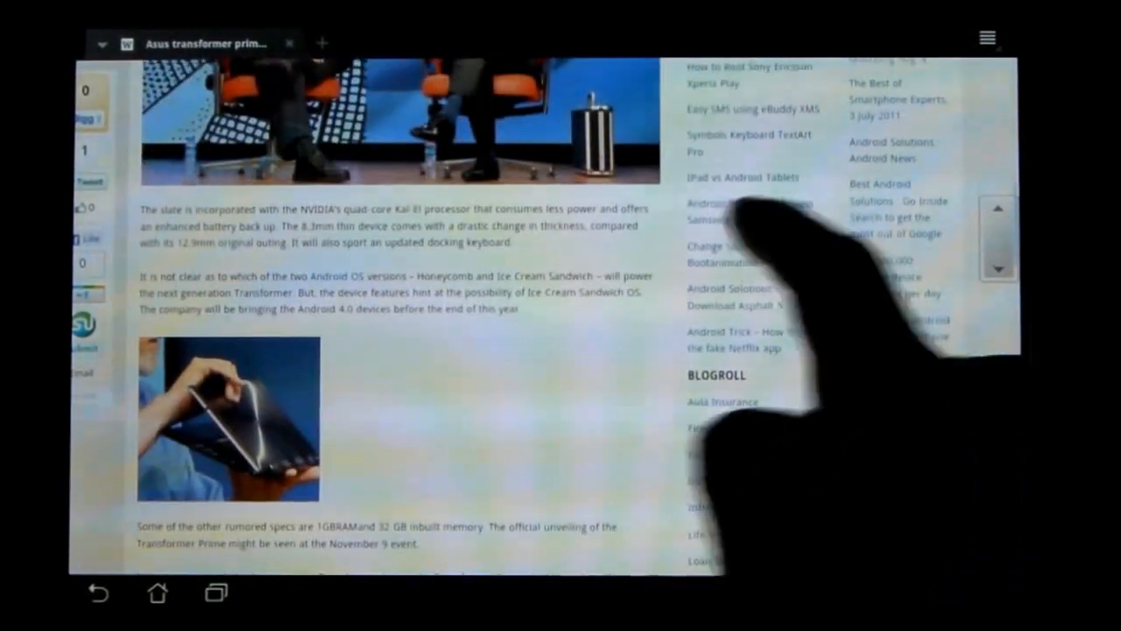
scroll("down", 3)
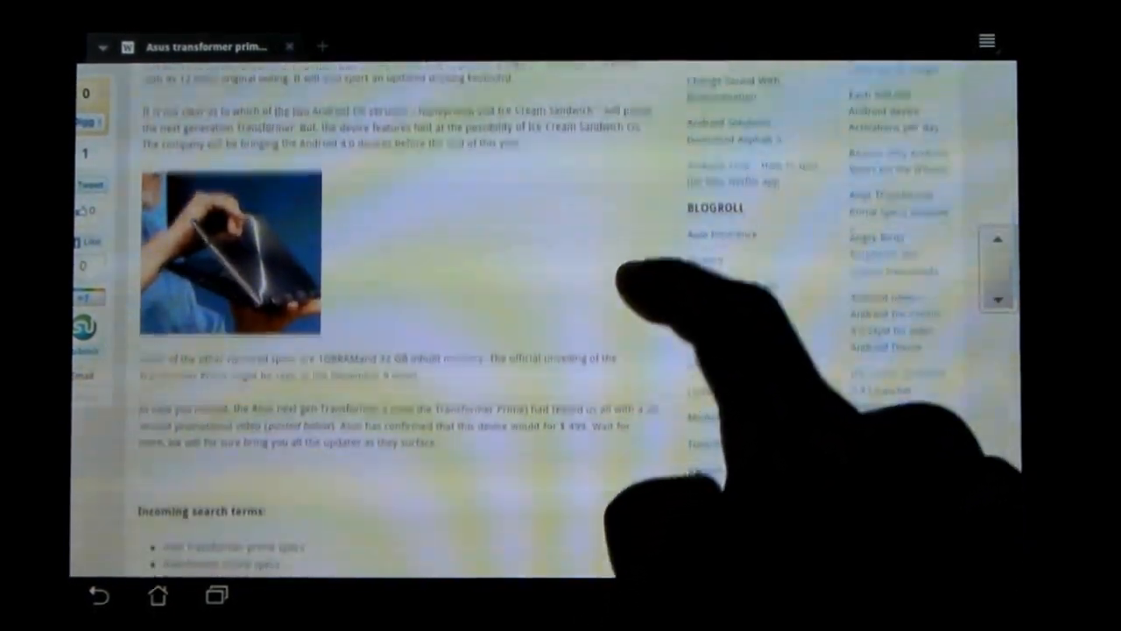
scroll("down", 3)
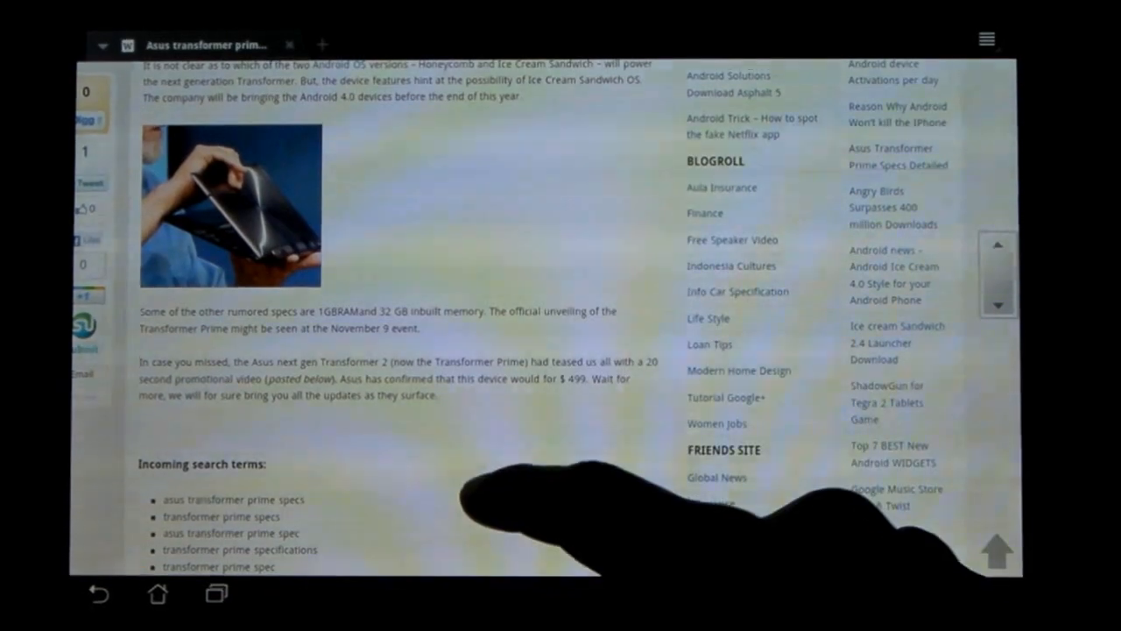
scroll("down", 3)
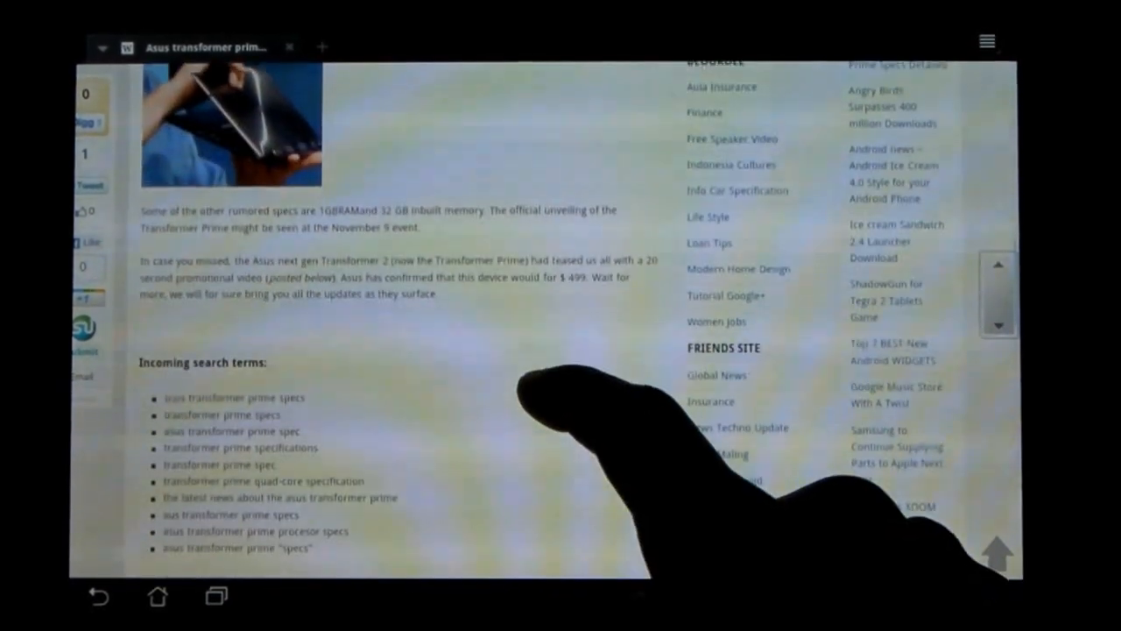
scroll("up", 3)
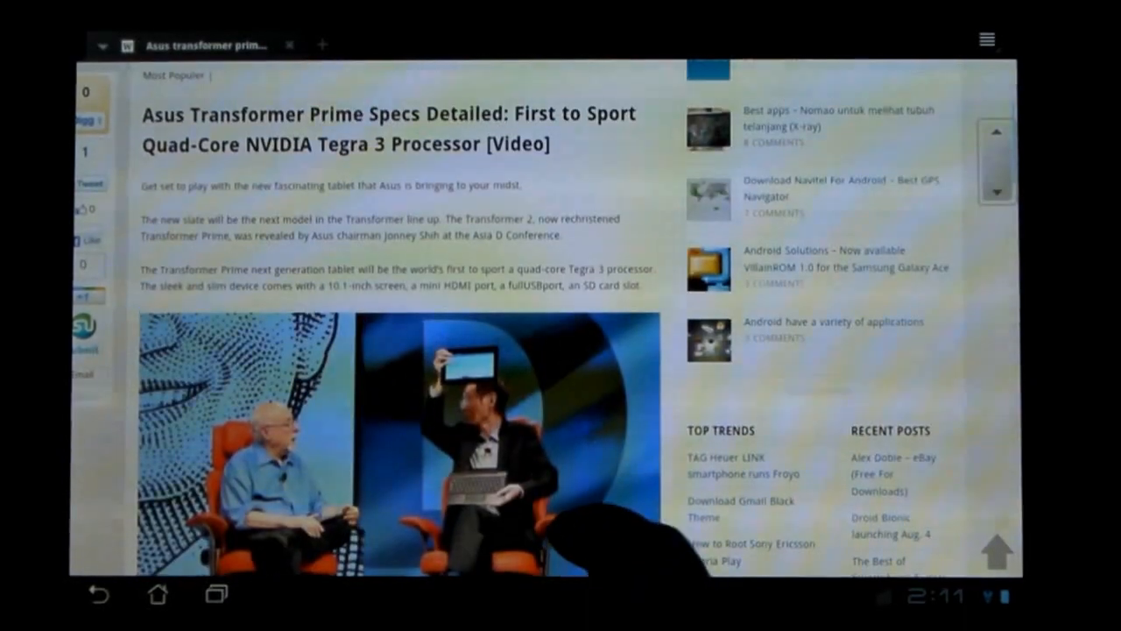
scroll("down", 3)
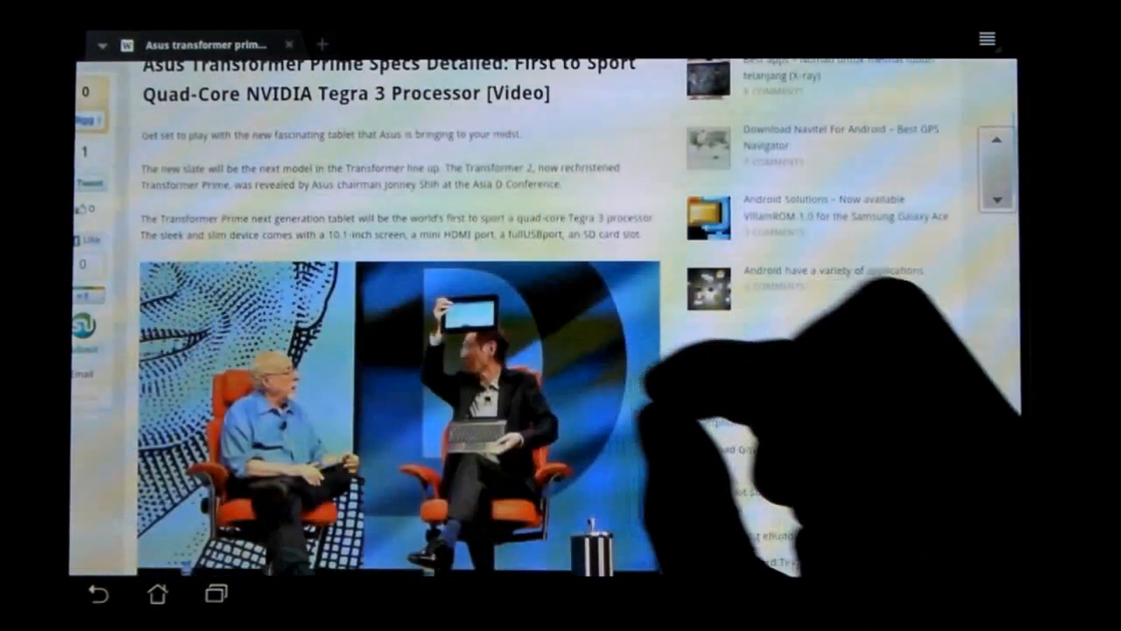
scroll("down", 3)
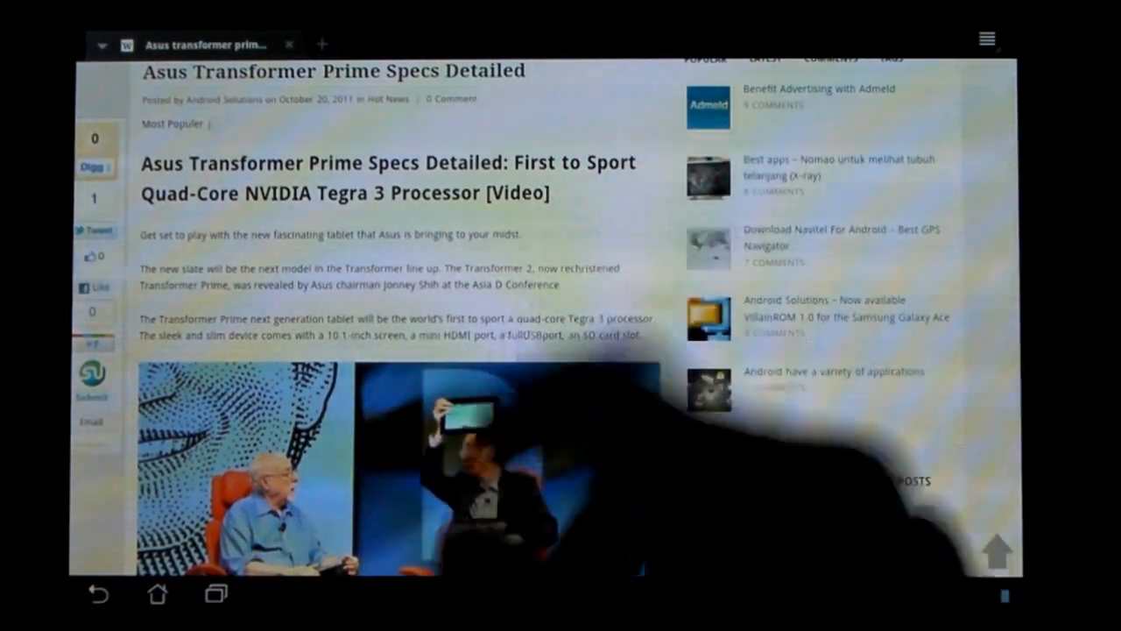
scroll("down", 3)
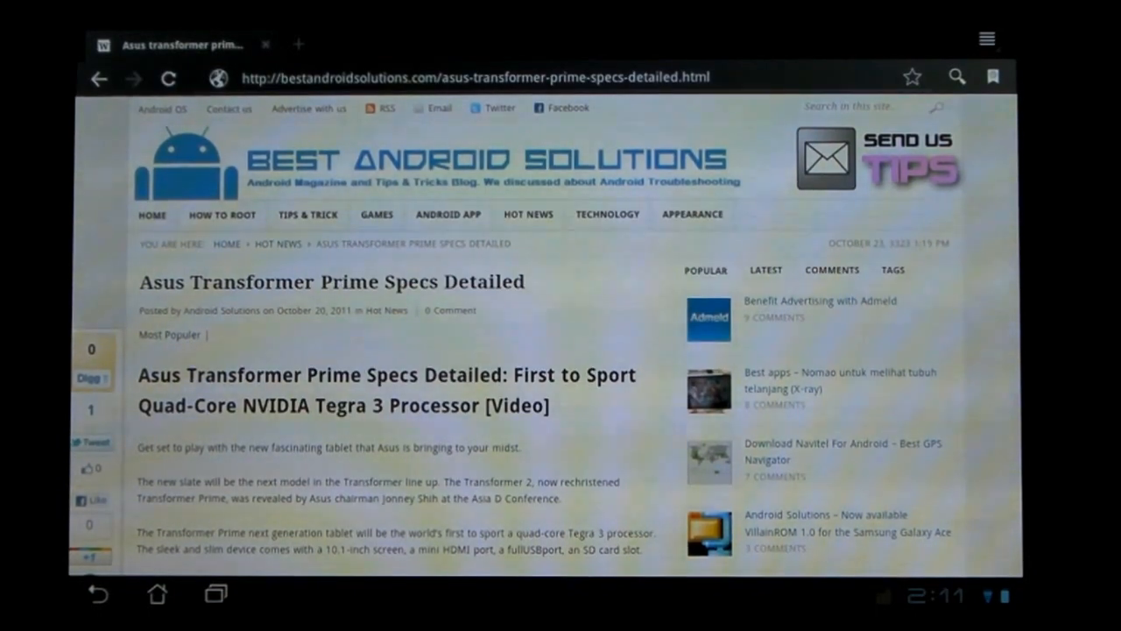
Scroll past the search terms to the related posts and Galaxy Nexus ad banners
scroll("down", 3)
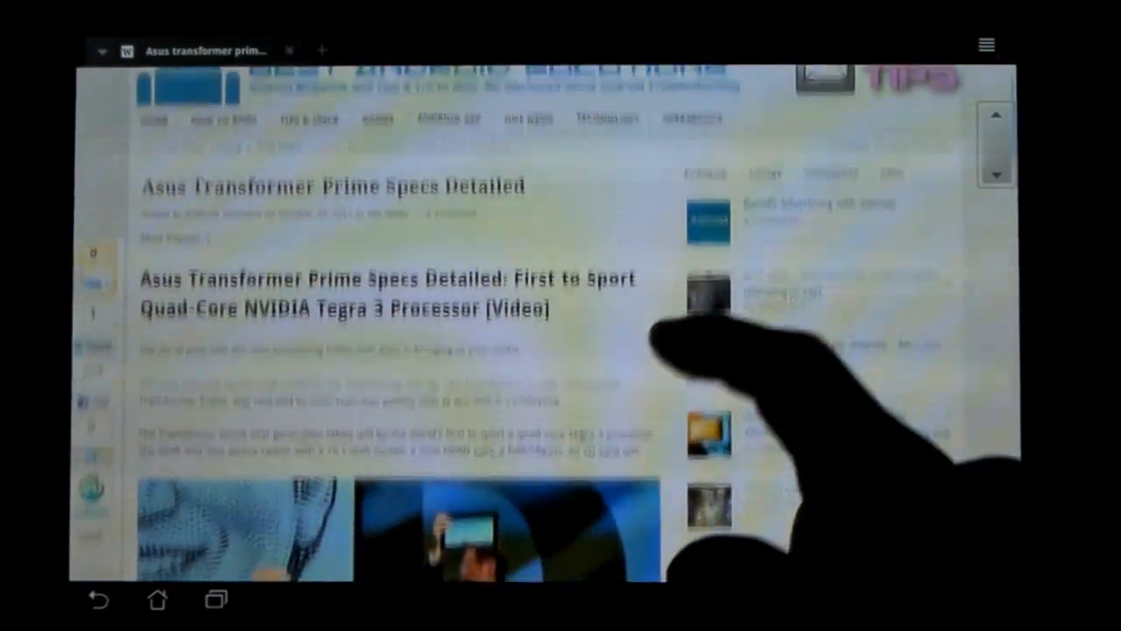
scroll("down", 3)
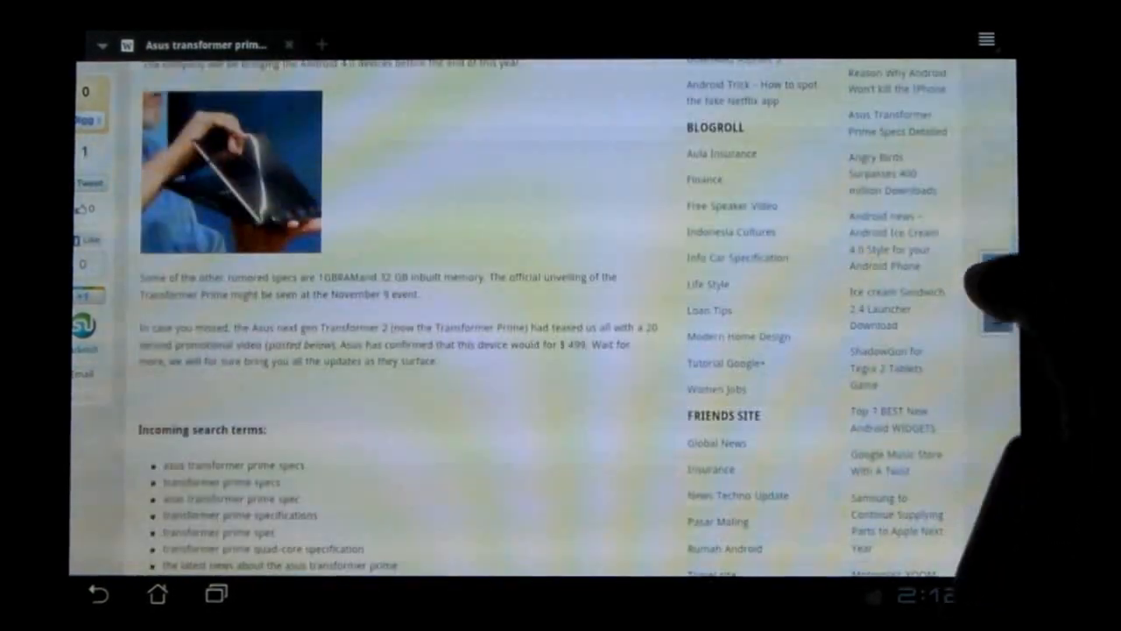
scroll("up", 3)
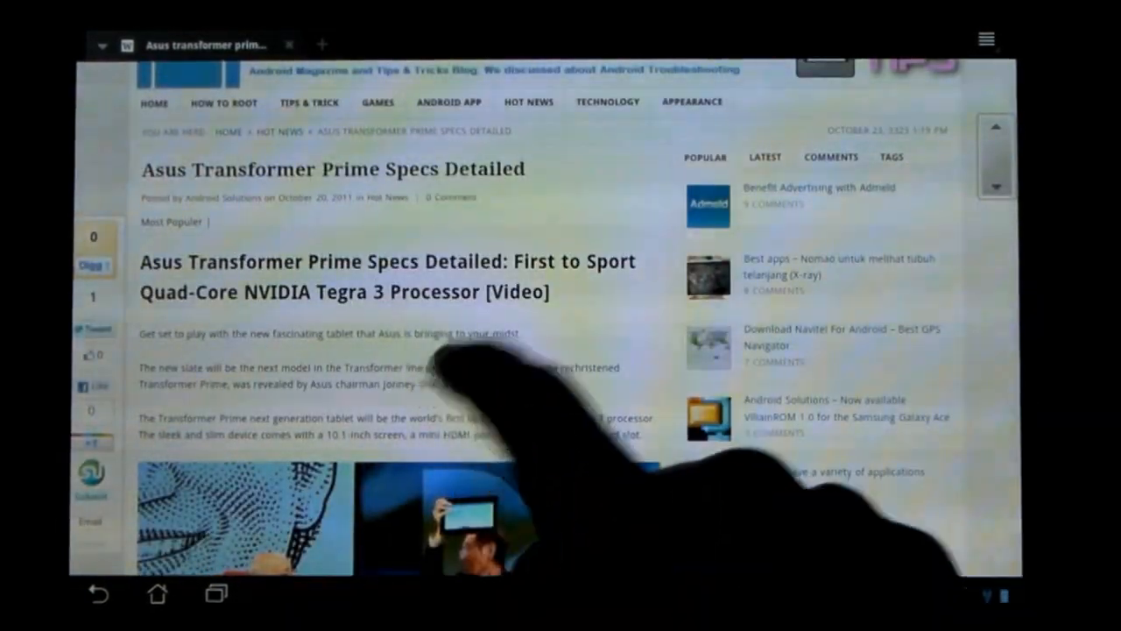
scroll("down", 3)
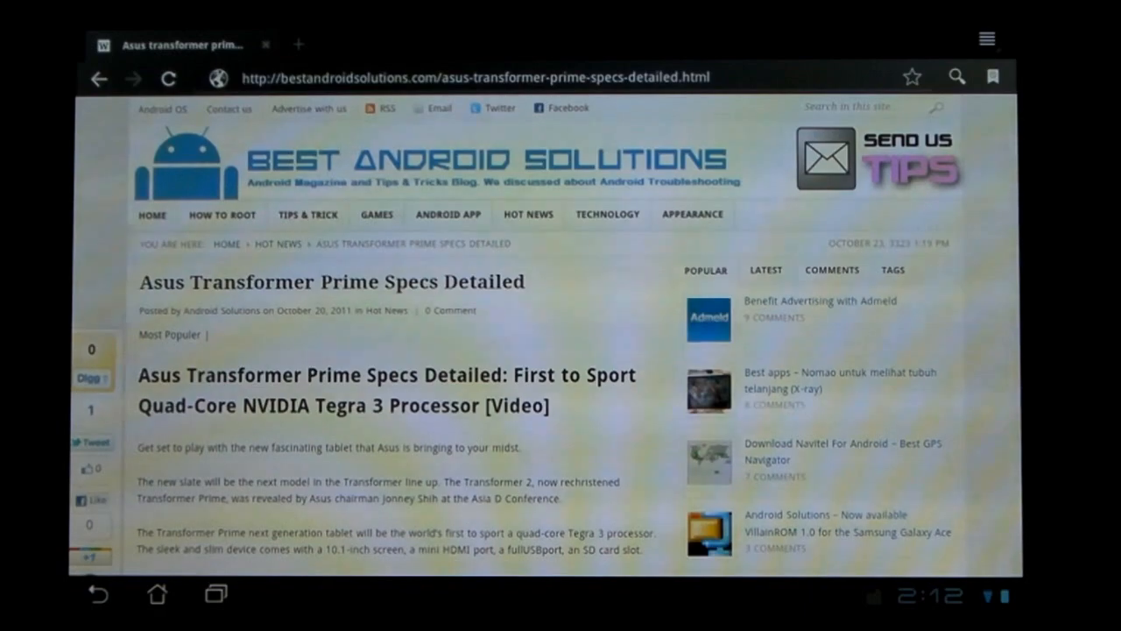
scroll("down", 3)
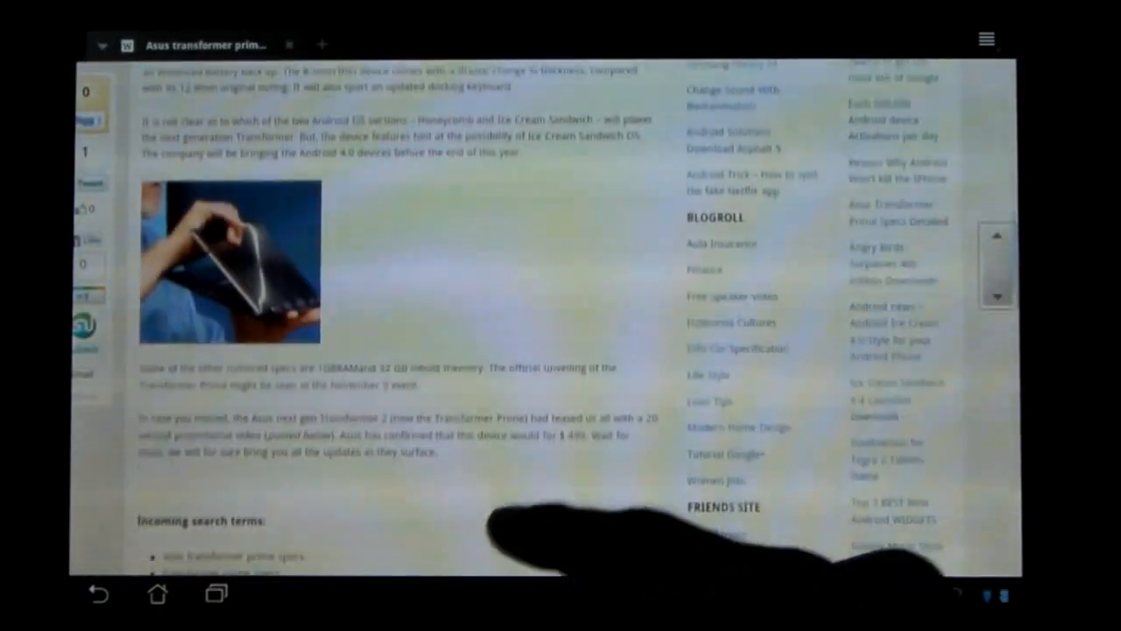
scroll("down", 3)
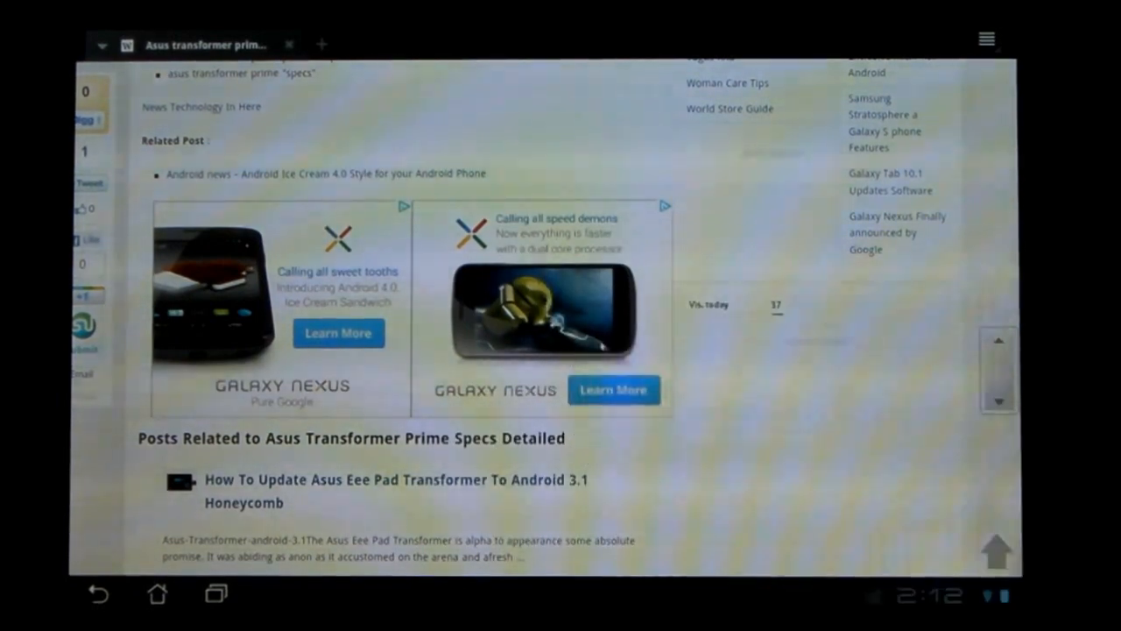
Open the Galaxy Nexus 'Learn More' ad, scroll its product page, then close it
left_click(613, 390)
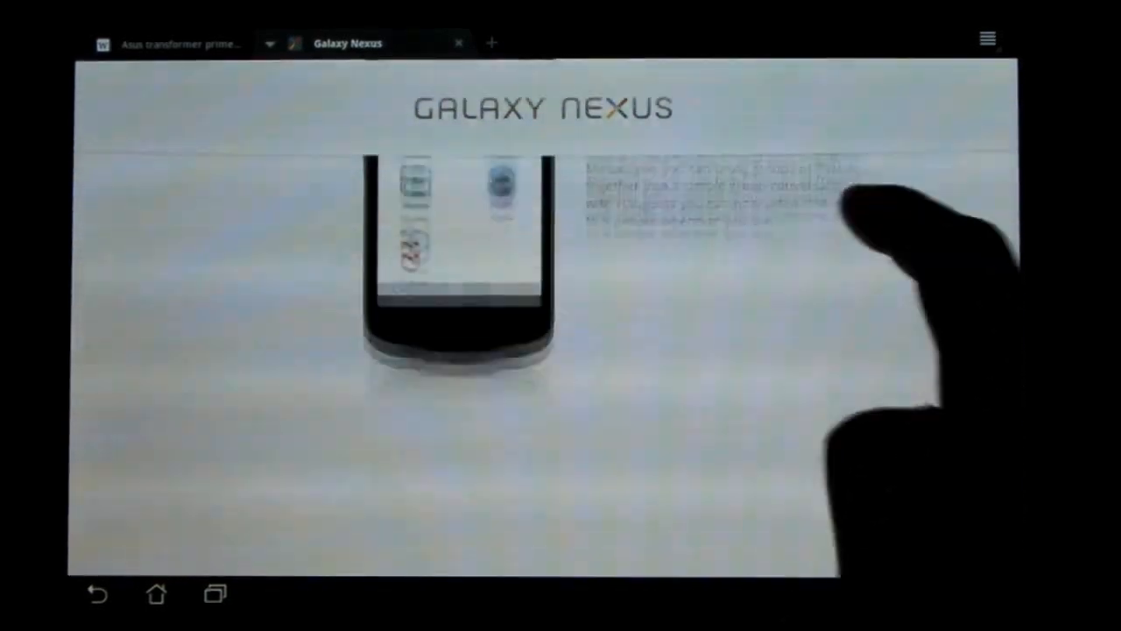
scroll("down", 3)
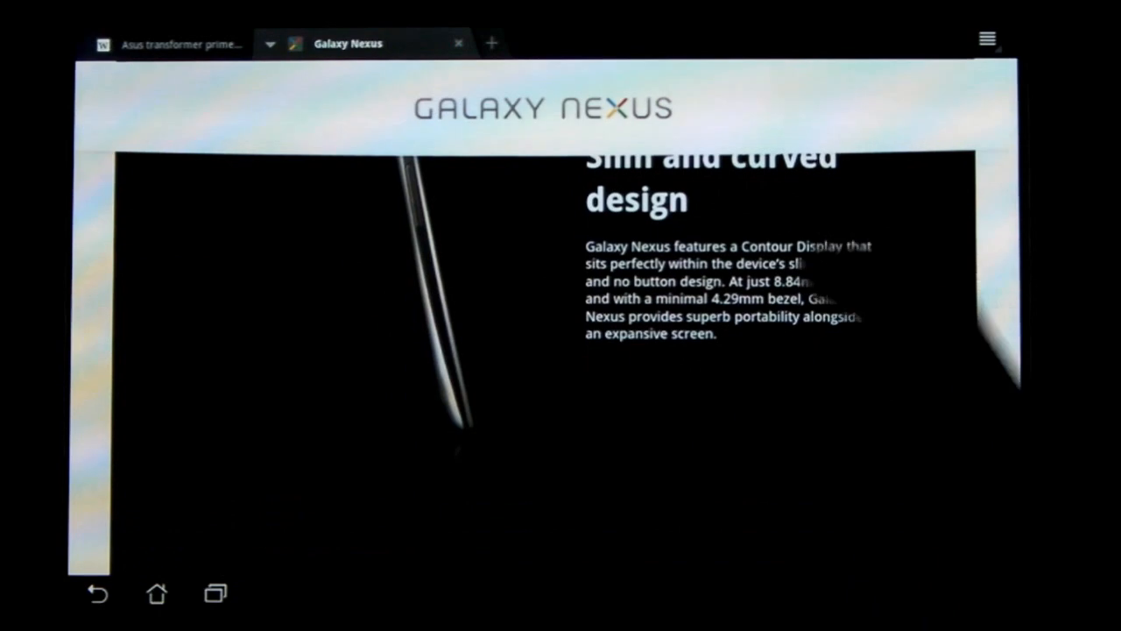
scroll("down", 3)
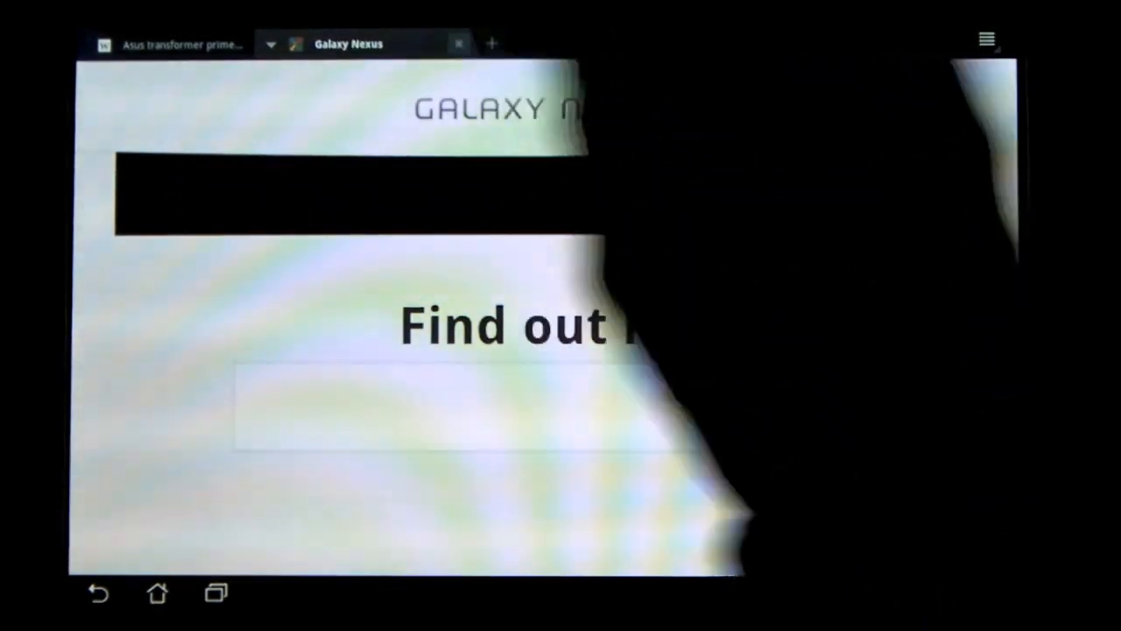
left_click(459, 44)
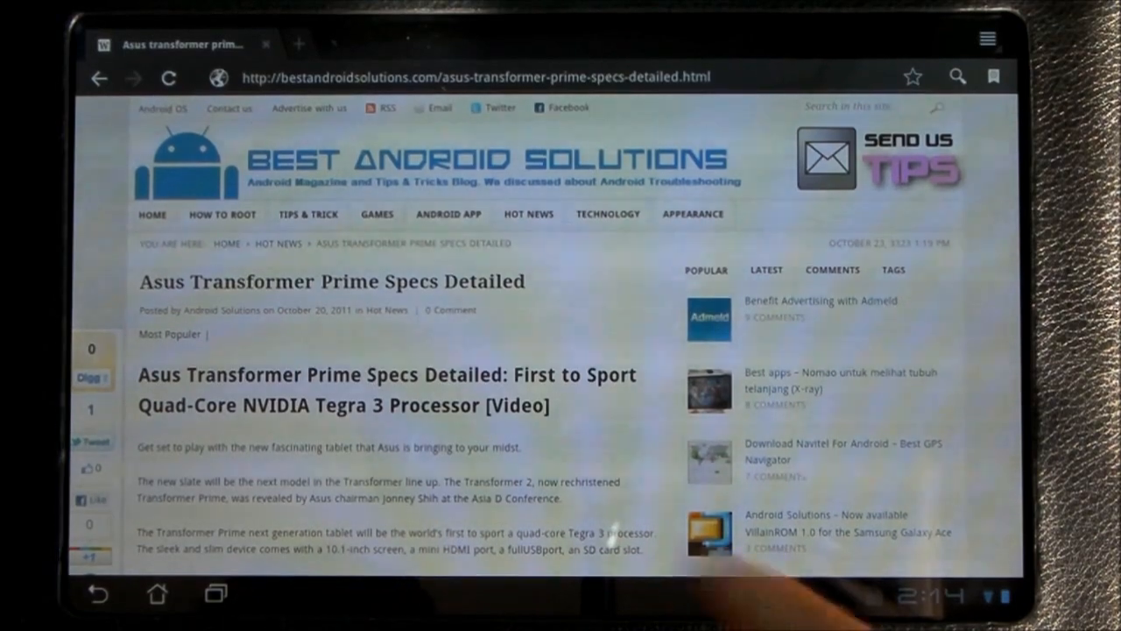
Scroll the specs article past the tablet photo to the Galaxy Nexus ads
scroll("down", 3)
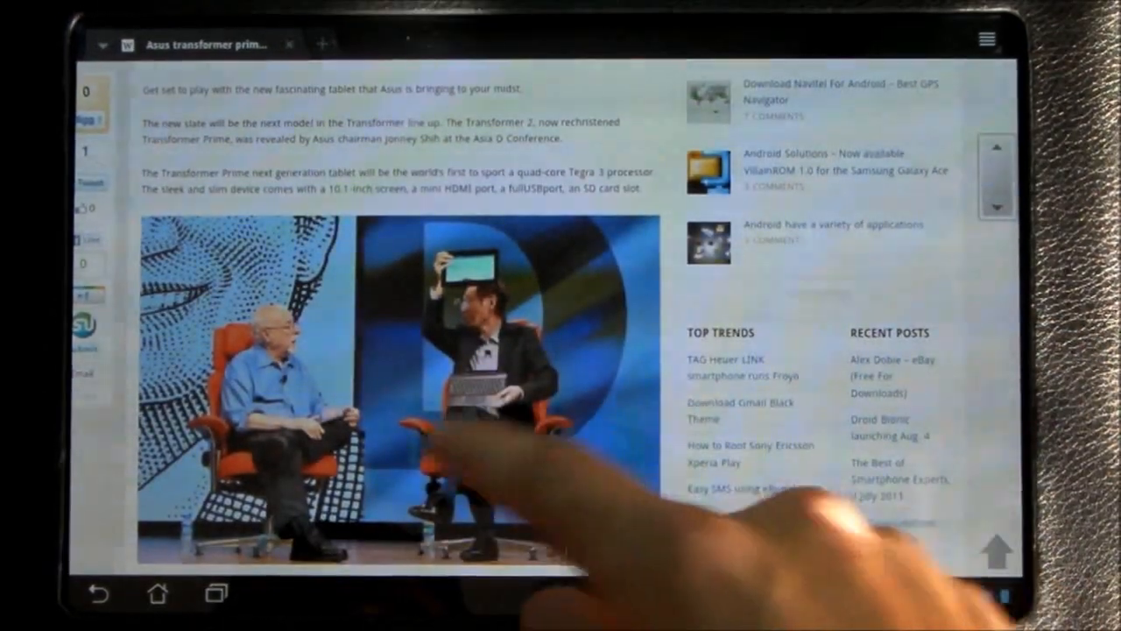
scroll("down", 3)
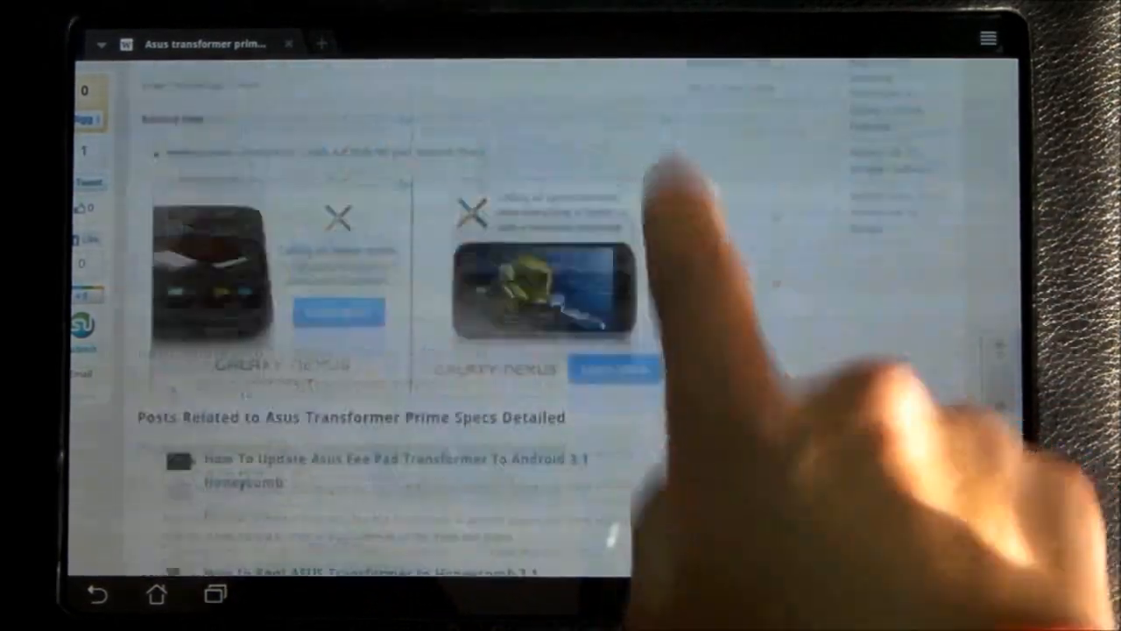